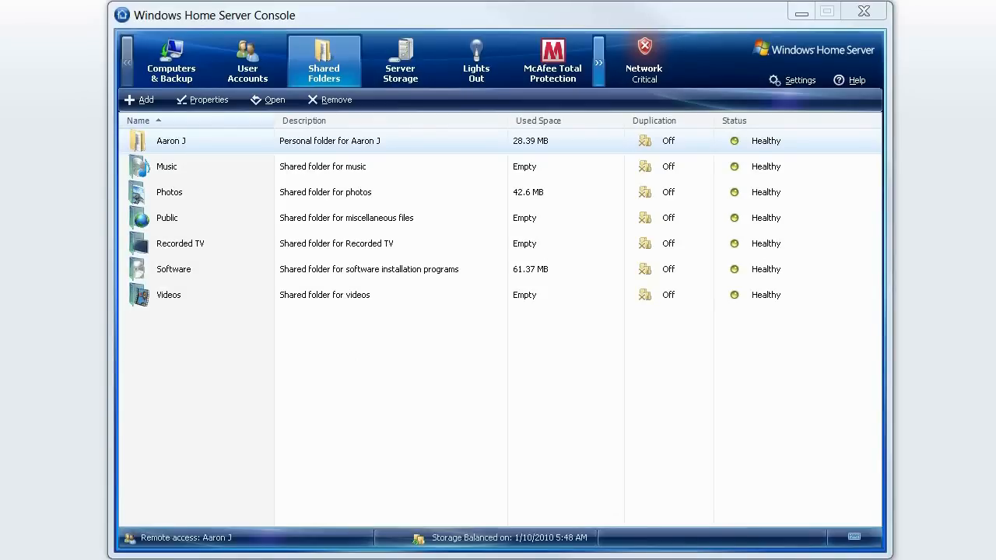
Review Server Storage, then in Lights Out add an uptime with a start time enabled
{"action": "left_click", "coordinate": [399, 61]}
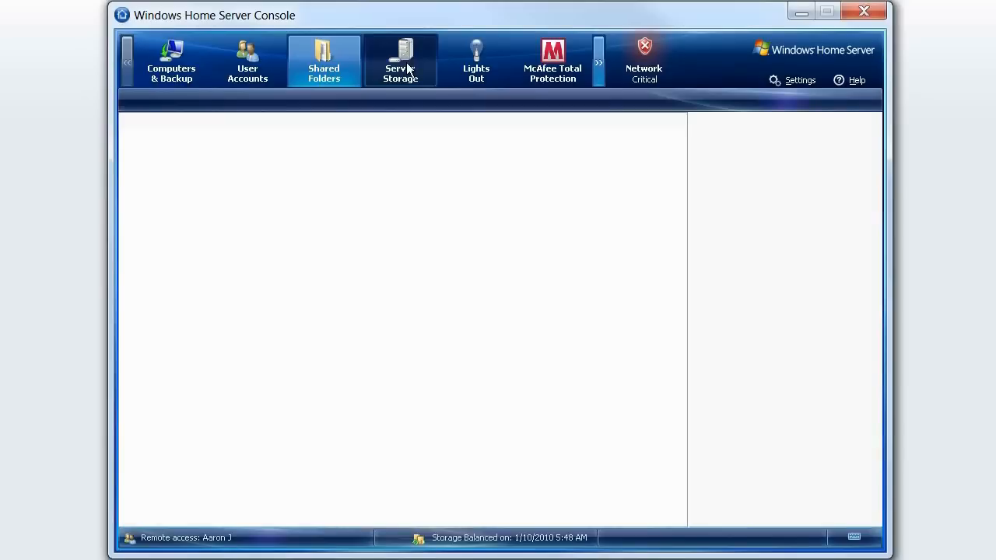
{"action": "left_click", "coordinate": [140, 100]}
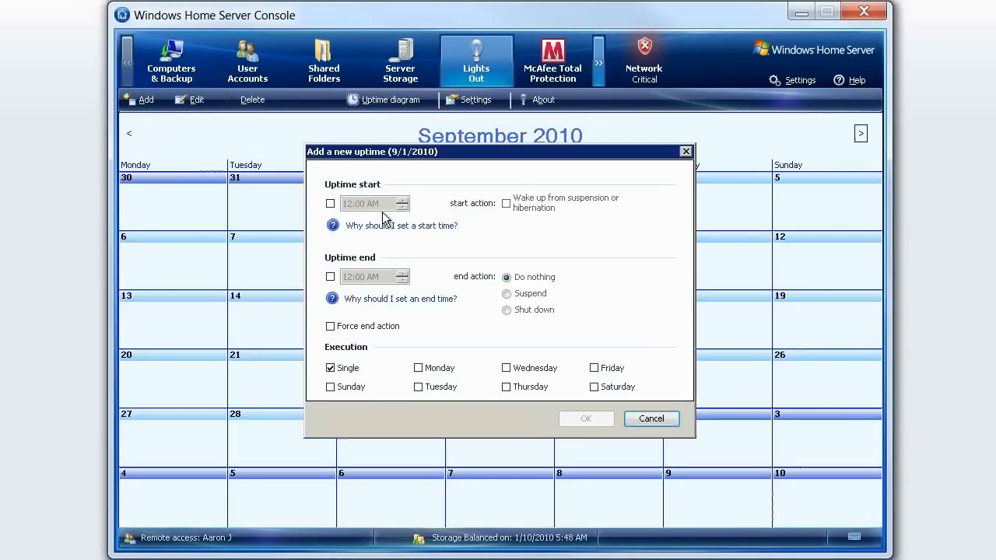
{"action": "left_click", "coordinate": [330, 202]}
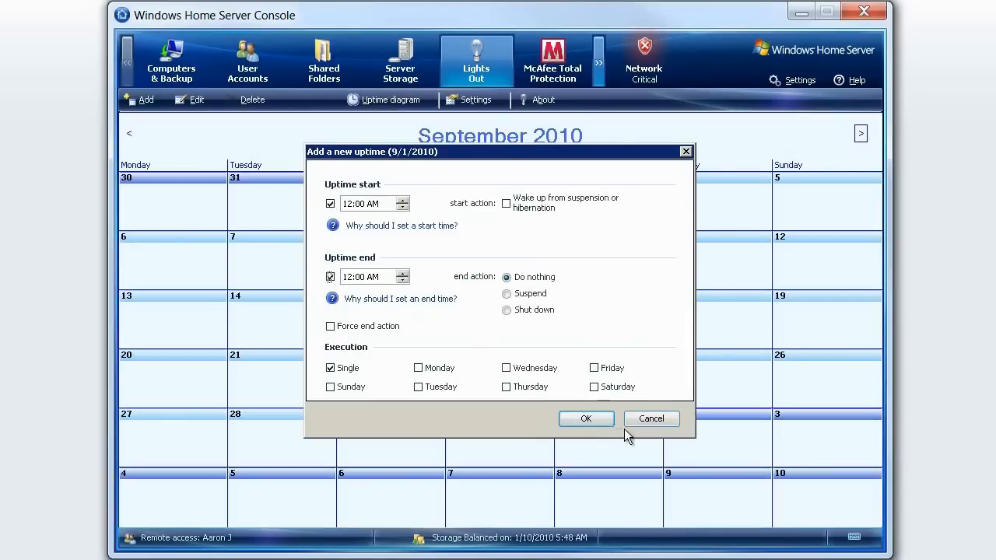
{"action": "mouse_move", "coordinate": [653, 429]}
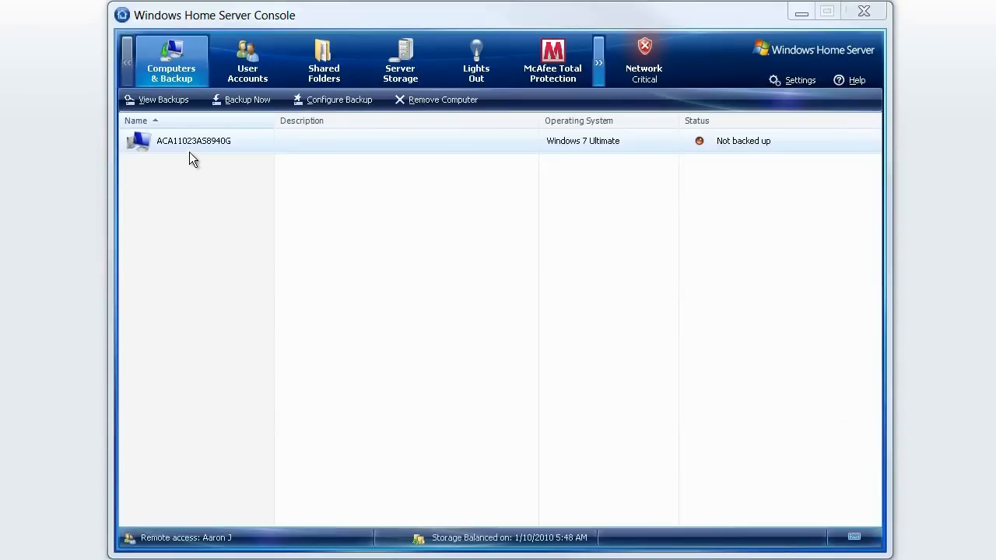
Preview and cancel View Backups, Backup Now and Configure Backup for the home computer
{"action": "left_click", "coordinate": [161, 100]}
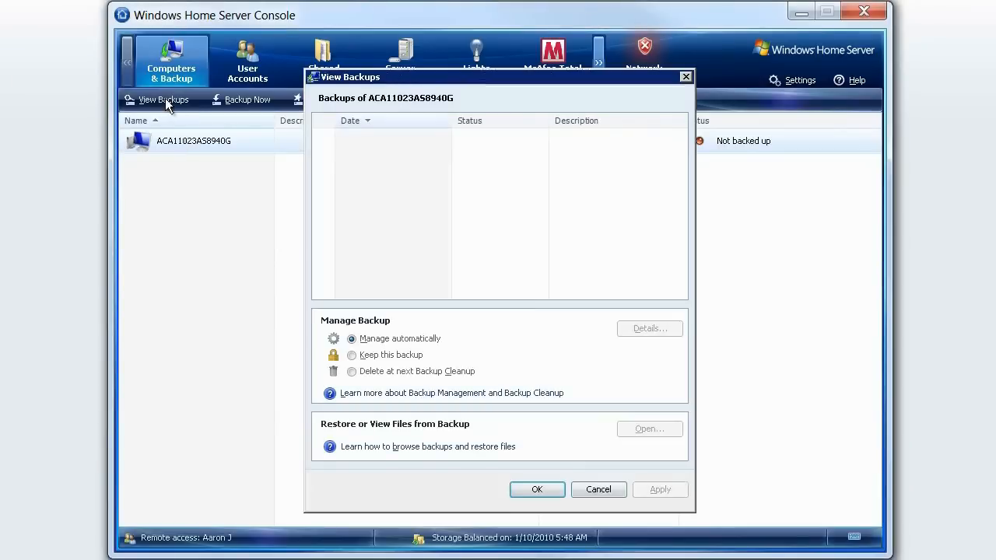
{"action": "left_click", "coordinate": [598, 489]}
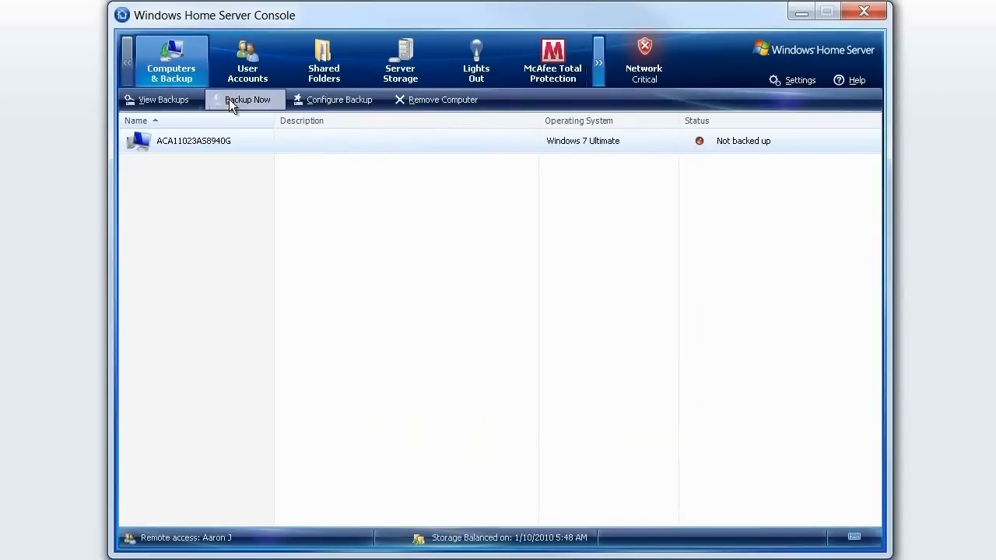
{"action": "left_click", "coordinate": [247, 100]}
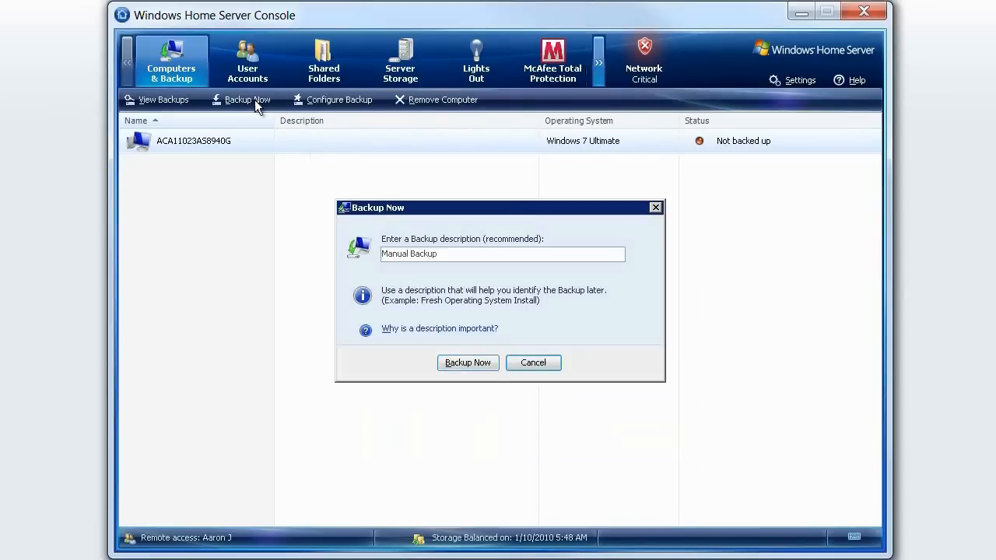
{"action": "left_click", "coordinate": [532, 363]}
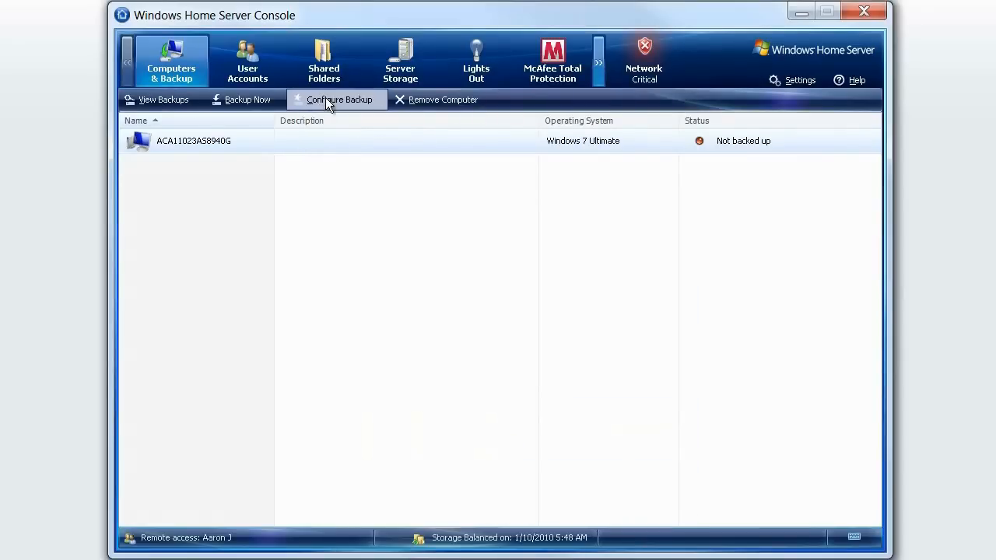
{"action": "left_click", "coordinate": [339, 99]}
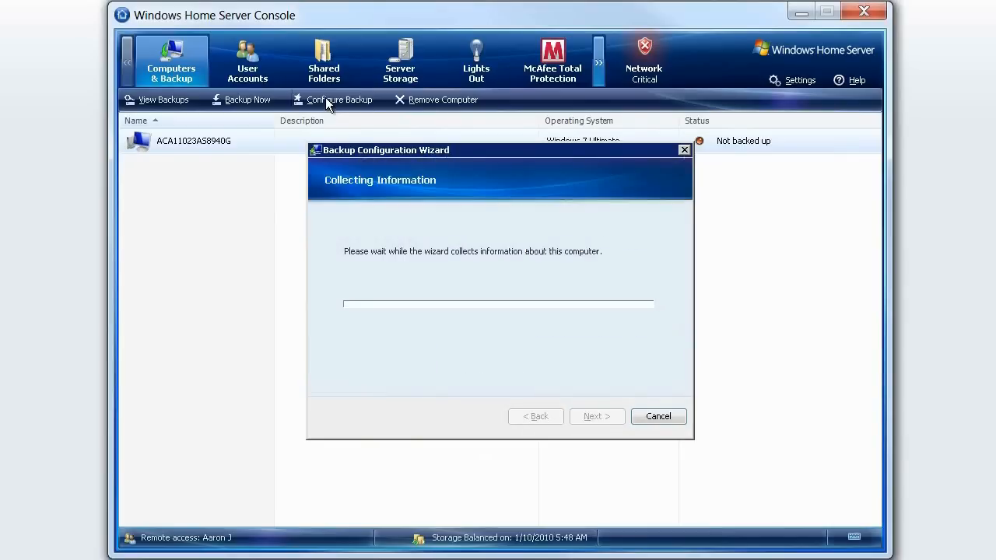
{"action": "left_click", "coordinate": [800, 79]}
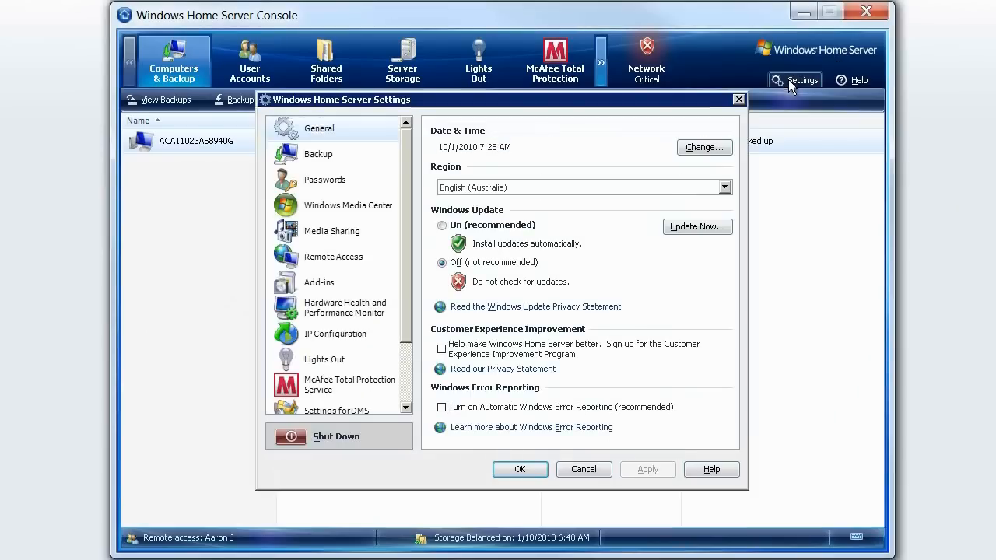
Turn on Remote Access from the server's Settings window
{"action": "left_click", "coordinate": [333, 257]}
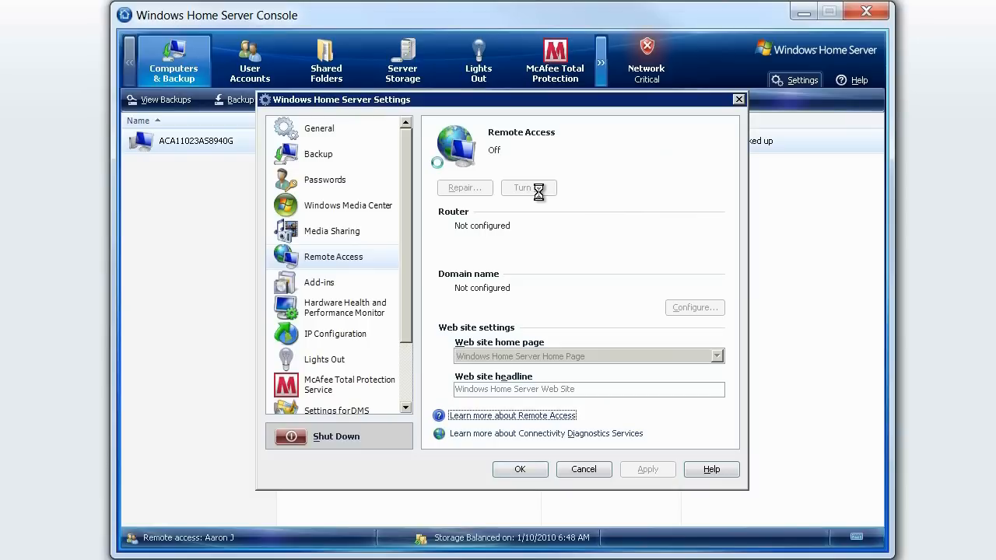
{"action": "left_click", "coordinate": [529, 187]}
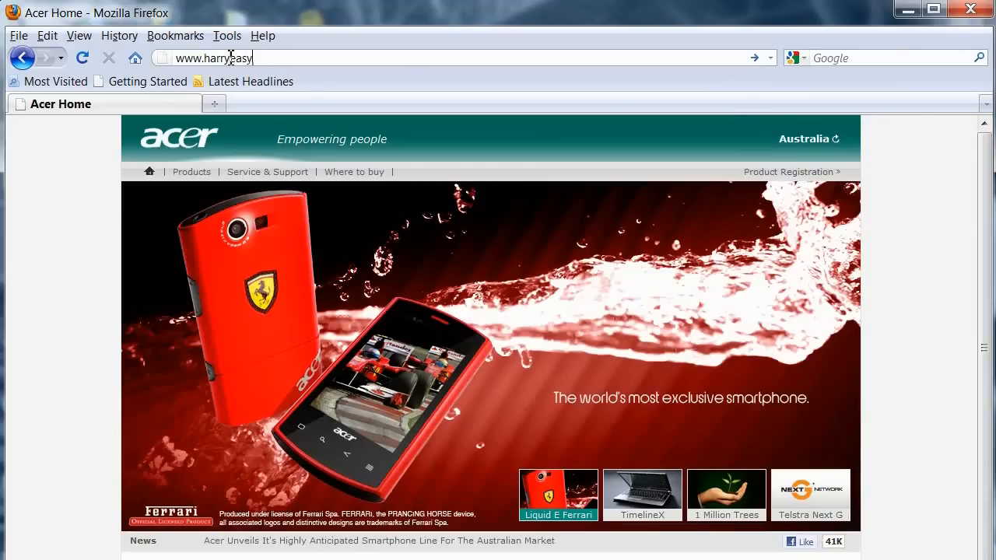
Go to the server's homeserver web address and view its Shared Folders list
{"action": "type", "text": "store.homs"}
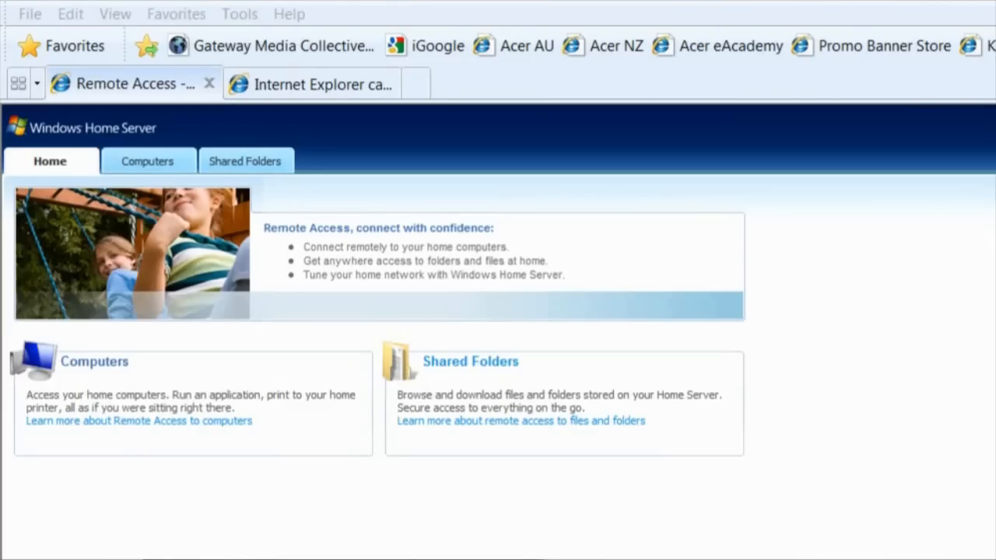
{"action": "left_click", "coordinate": [246, 160]}
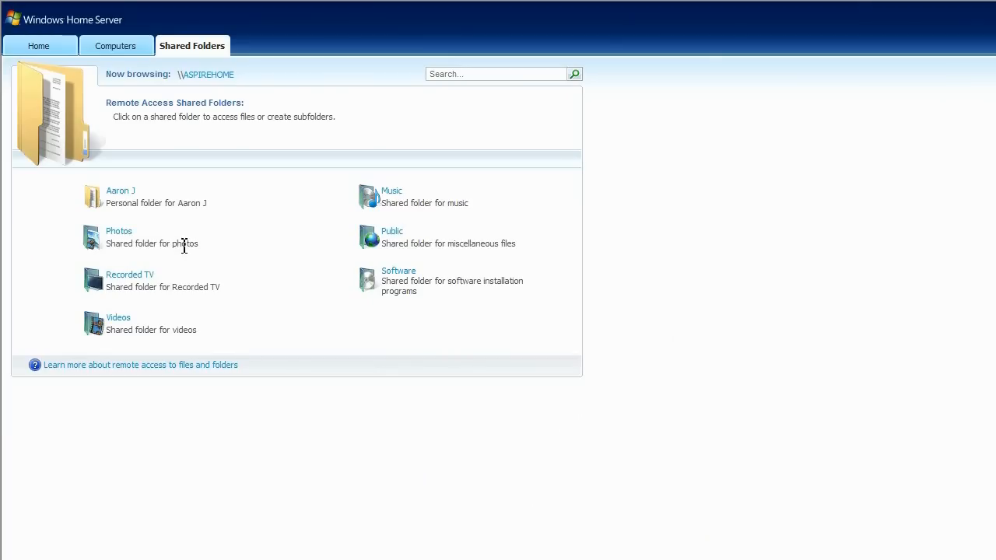
Browse into the personal shared folder holding the Aspire Predator presentation
{"action": "left_click", "coordinate": [120, 190]}
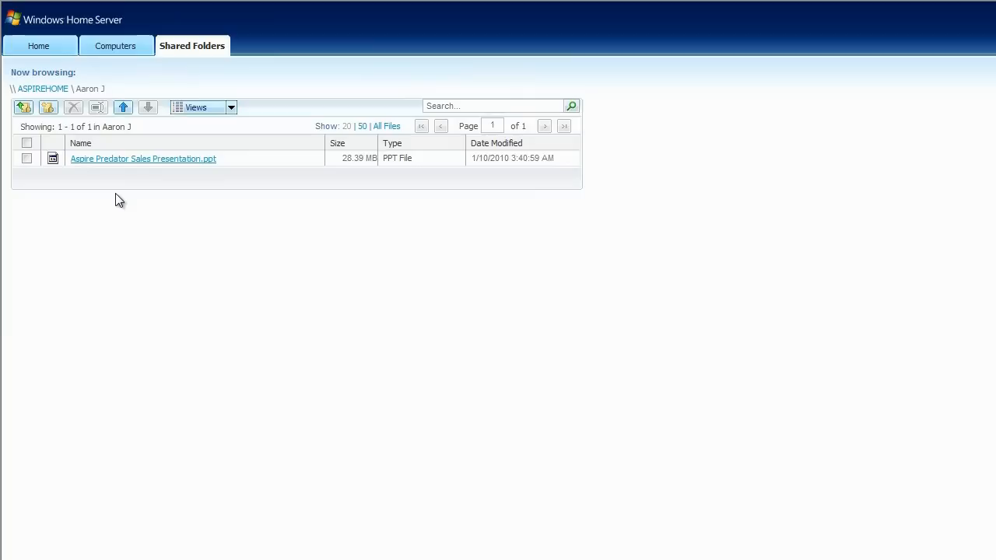
{"action": "left_click", "coordinate": [144, 159]}
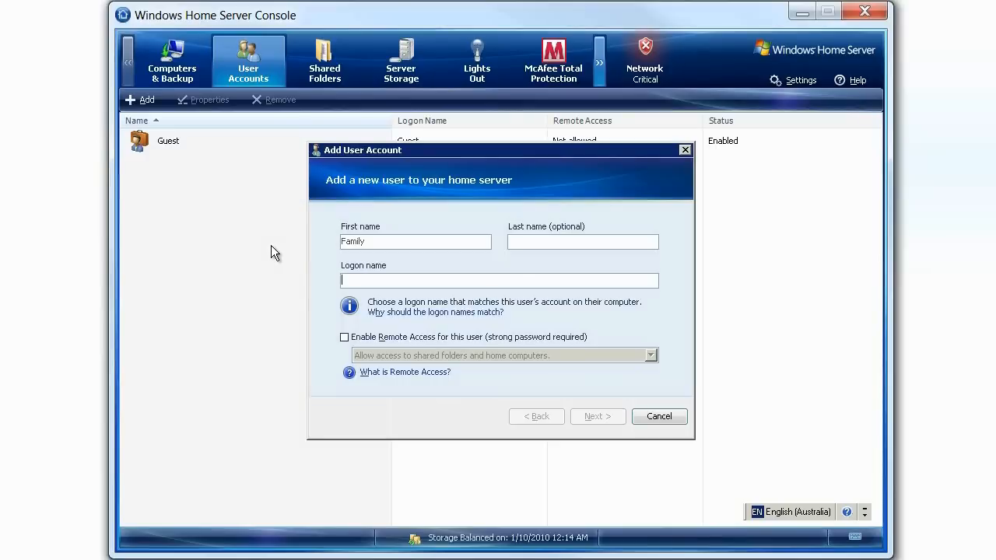
Create user 'Family' with remote access enabled and finish the account wizard
{"action": "type", "text": "Family"}
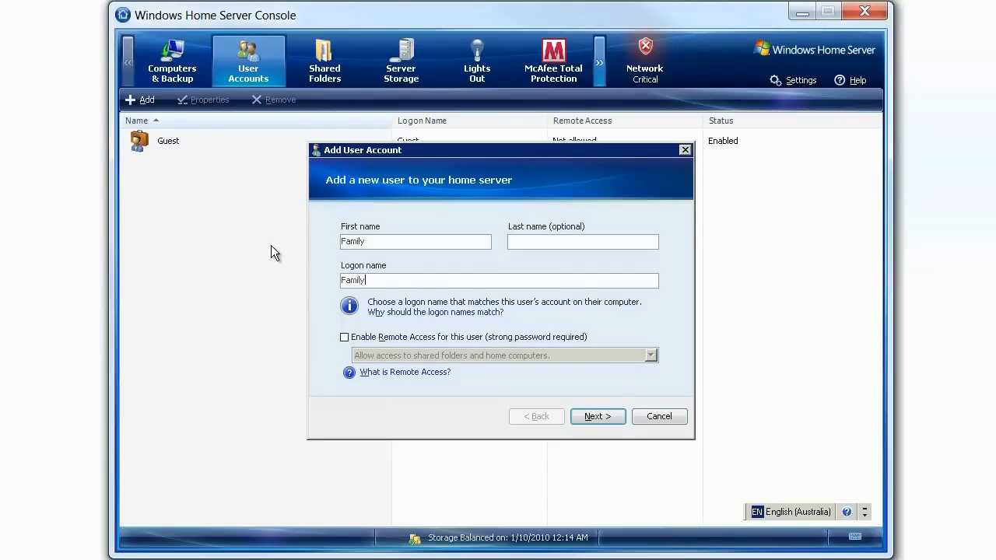
{"action": "left_click", "coordinate": [344, 336]}
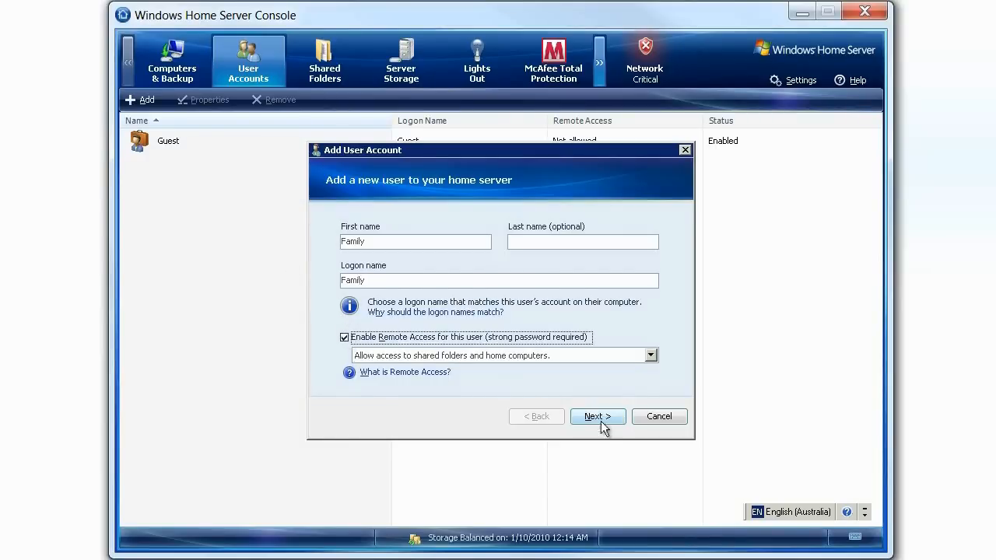
{"action": "left_click", "coordinate": [598, 417]}
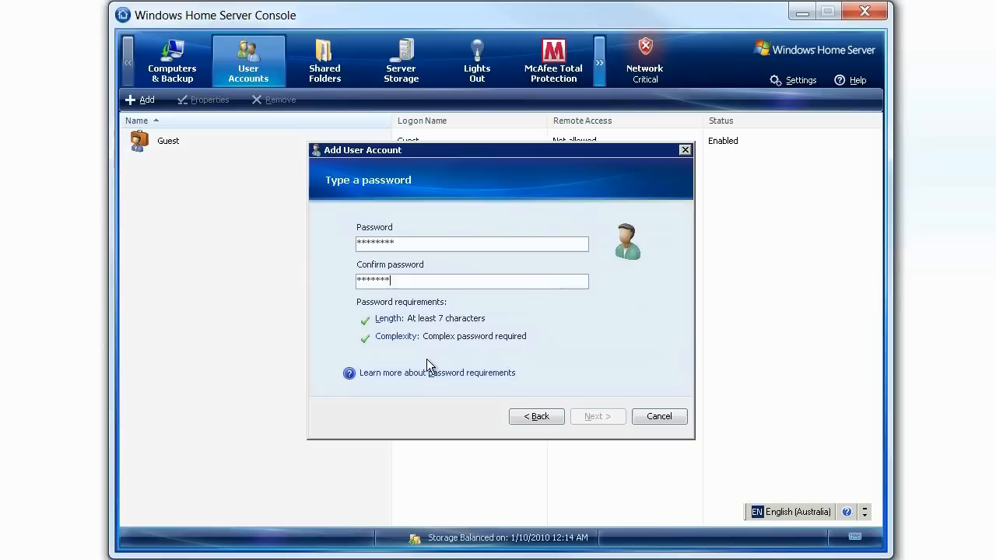
{"action": "left_click", "coordinate": [598, 417]}
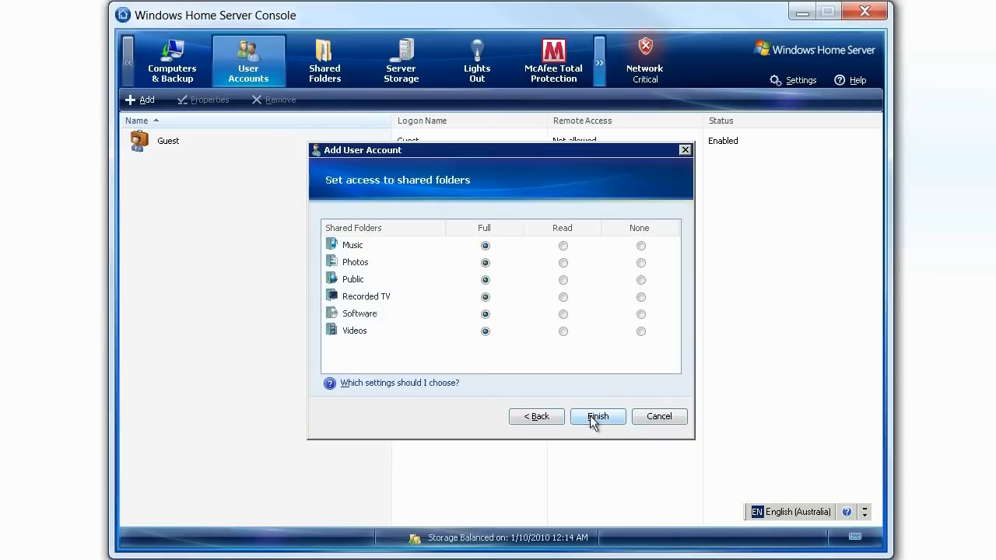
{"action": "left_click", "coordinate": [597, 417]}
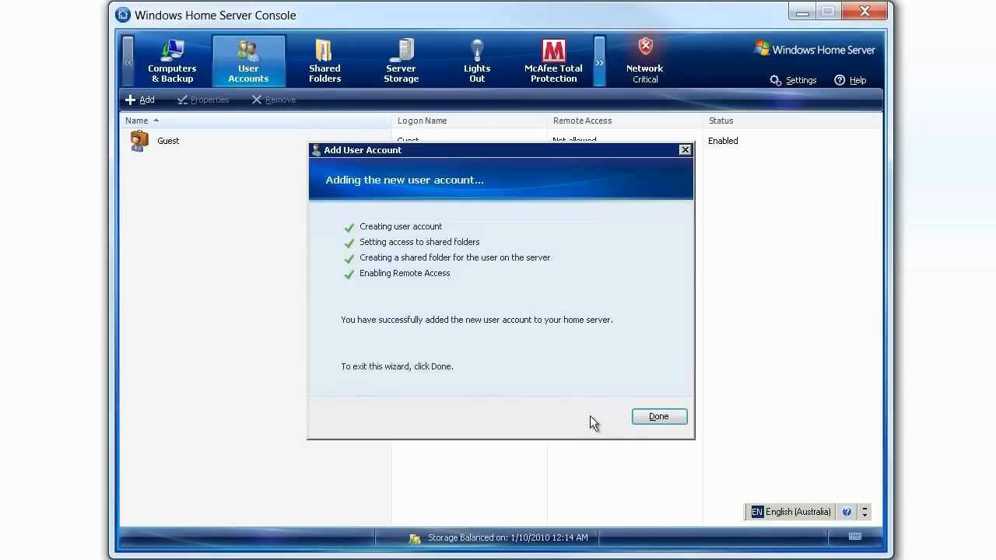
{"action": "left_click", "coordinate": [660, 417]}
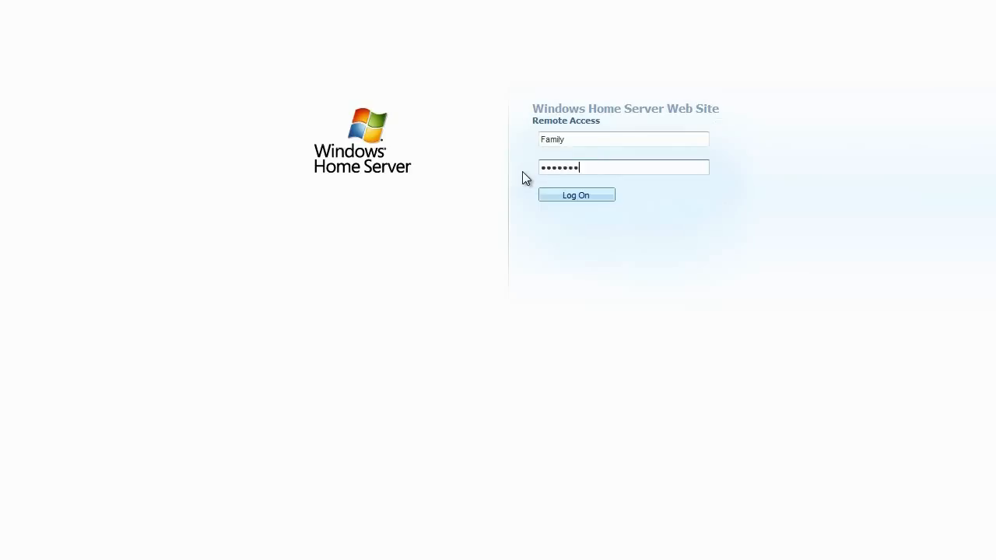
Log on as Family, enter the Photos folder and begin an upload
{"action": "left_click", "coordinate": [576, 195]}
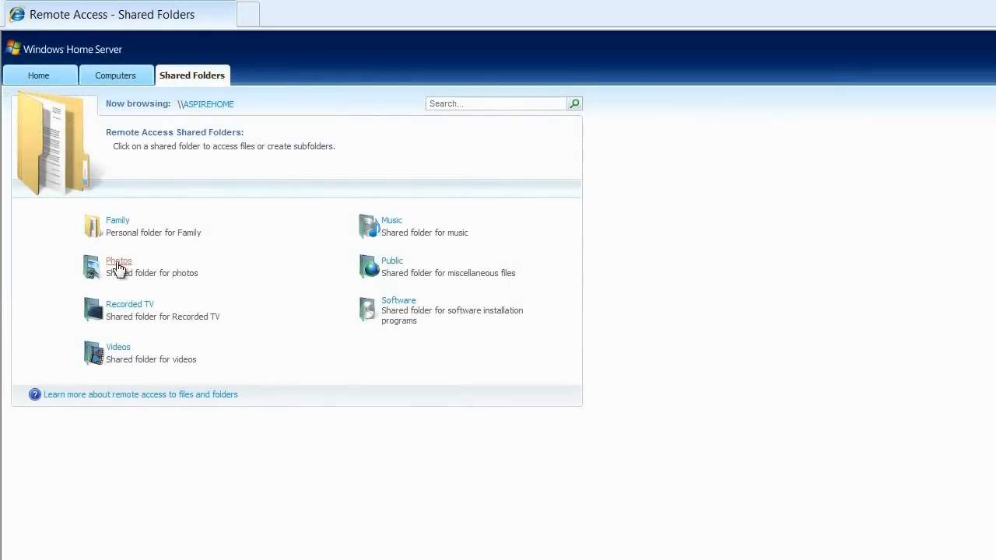
{"action": "left_click", "coordinate": [119, 262]}
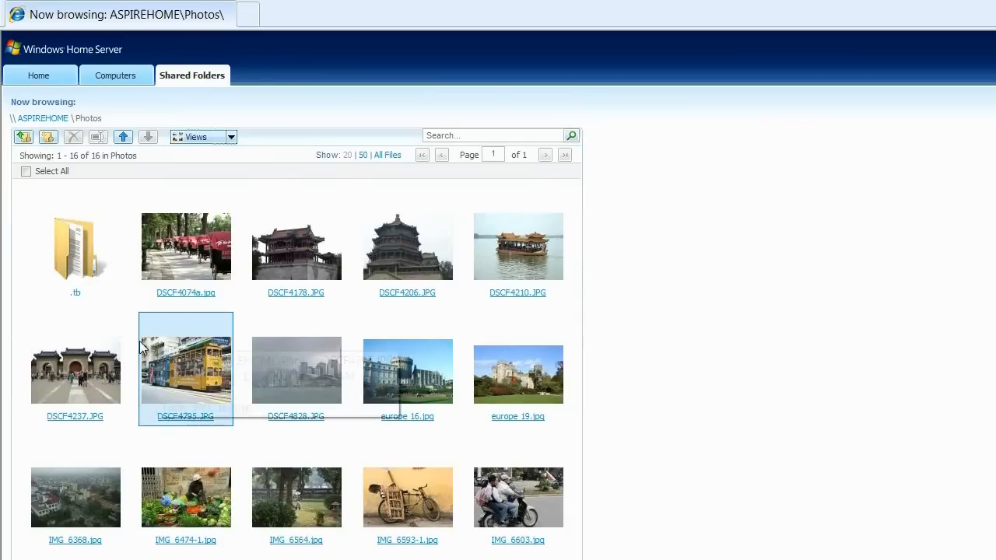
{"action": "left_click", "coordinate": [24, 137]}
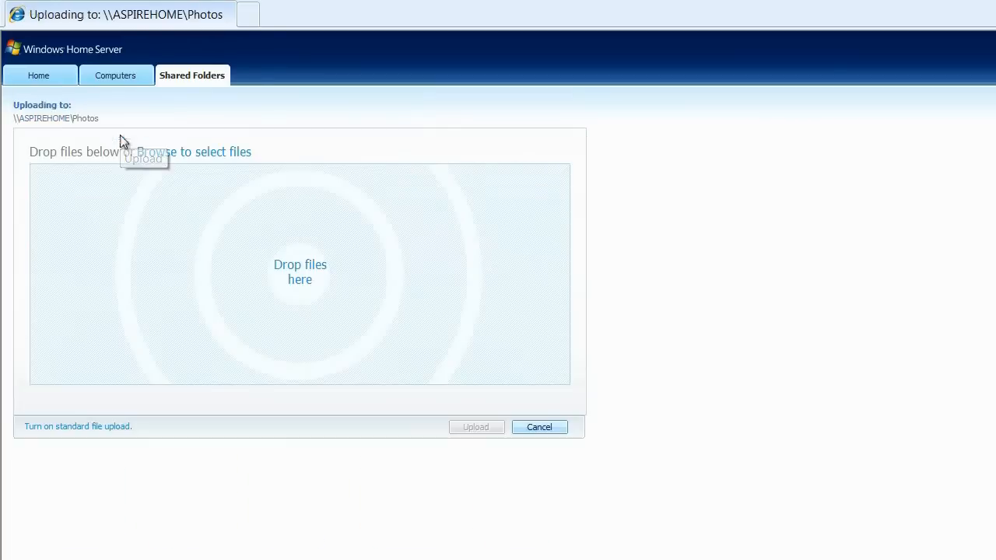